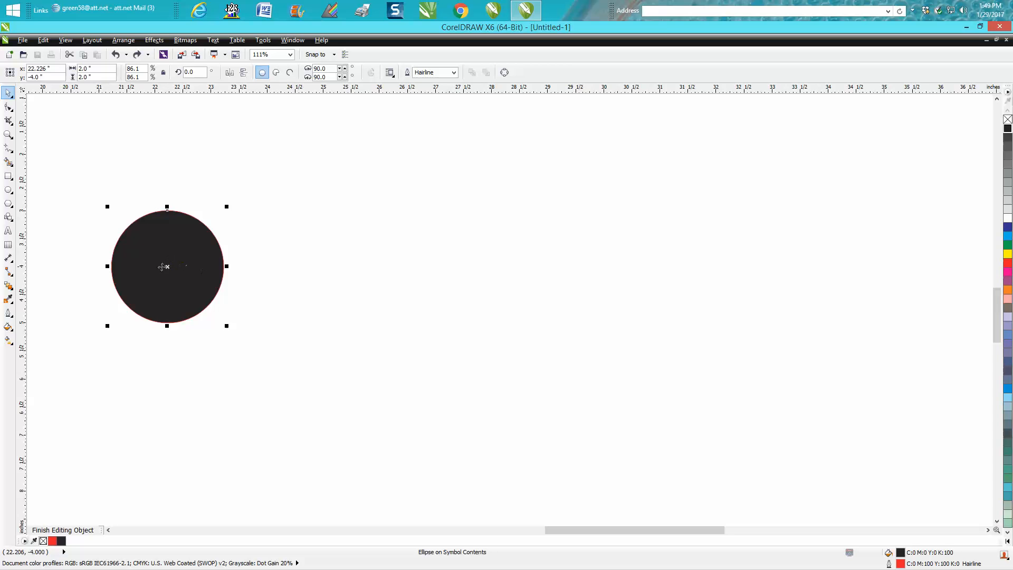
mouse_move(188, 244)
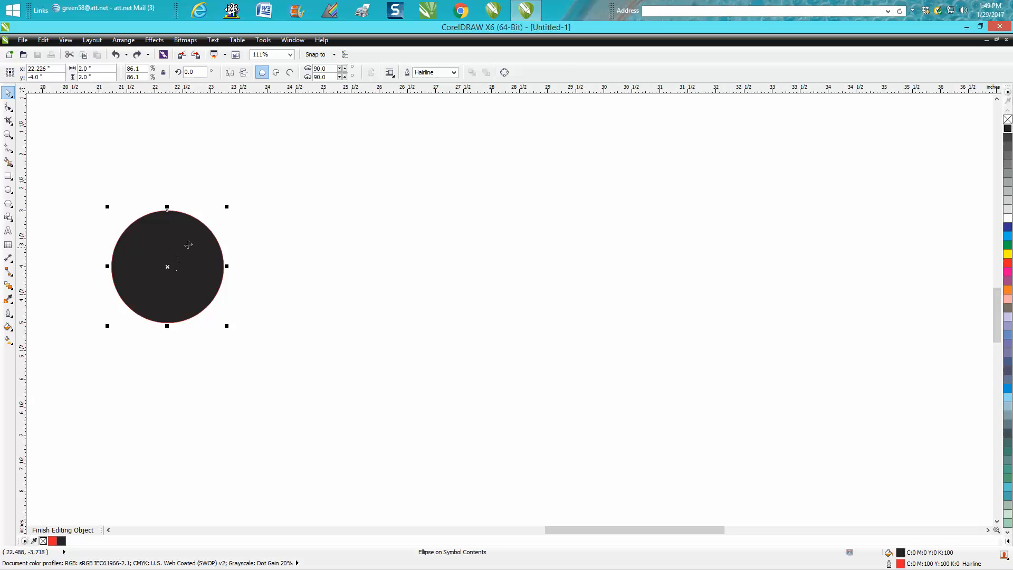
Finish editing the black circle's symbol contents, leaving Symbol1 and Symbol3 listed.
click(292, 40)
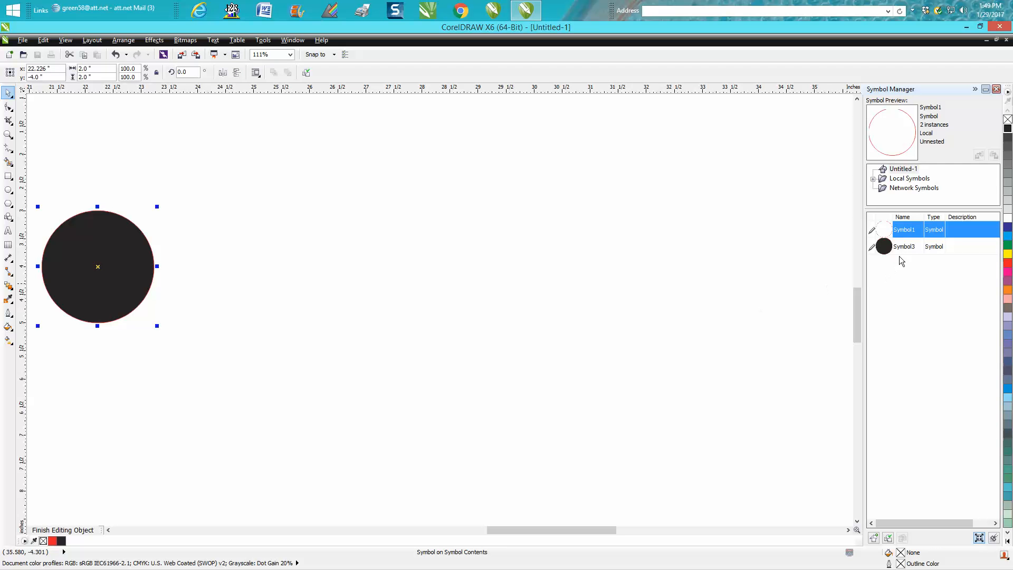
Pick Symbol3 in the Symbol Manager to place five circle instances in a row.
click(904, 247)
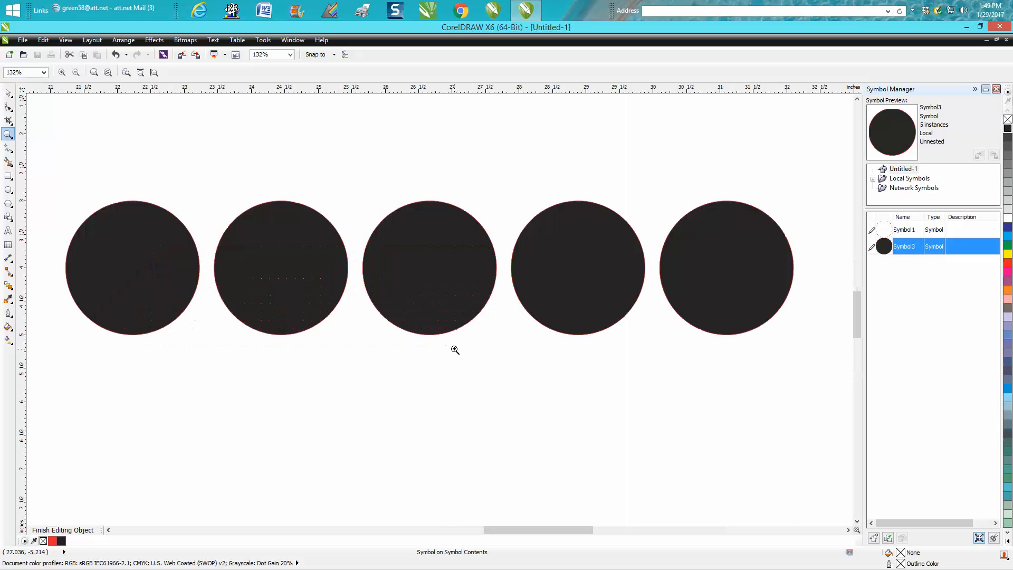
Resize Symbol3 to 1.0" width and height so all five copies shrink.
click(726, 268)
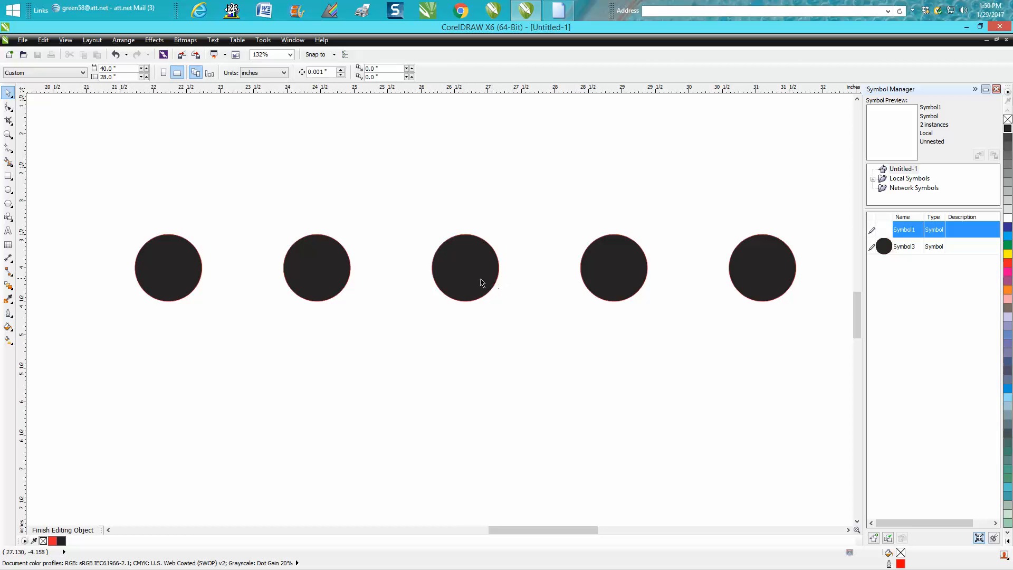
mouse_move(476, 262)
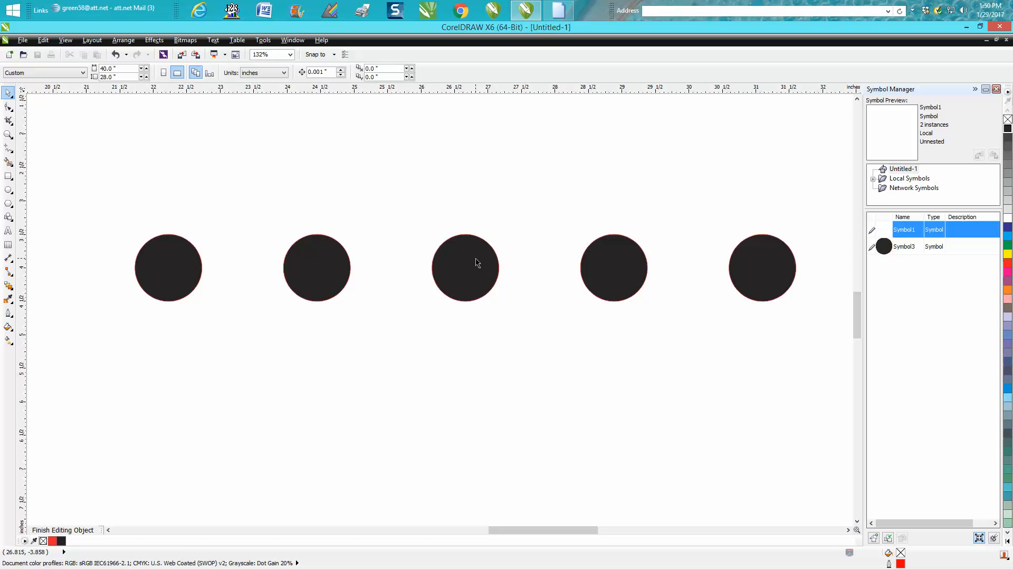
mouse_move(534, 260)
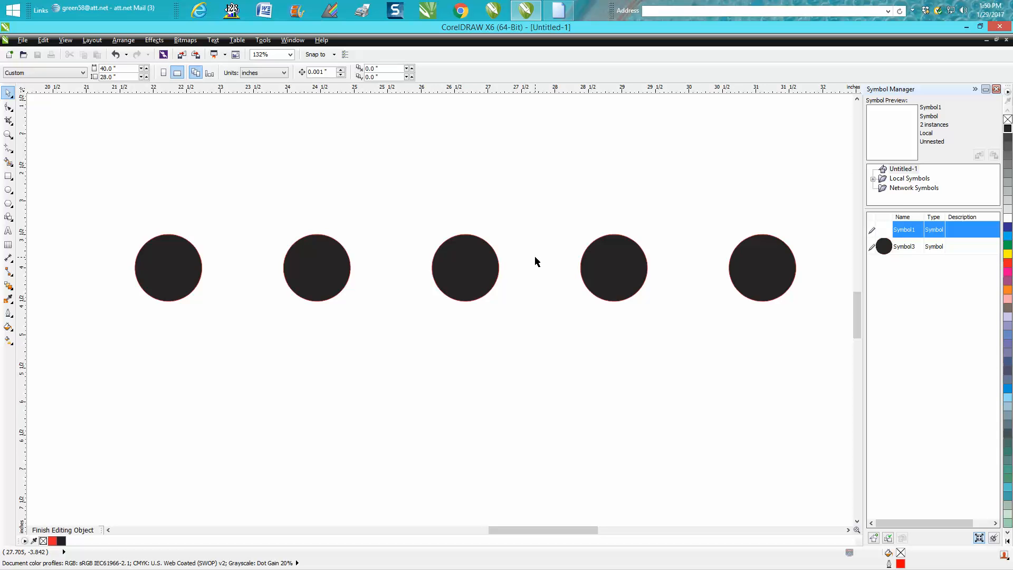
mouse_move(199, 270)
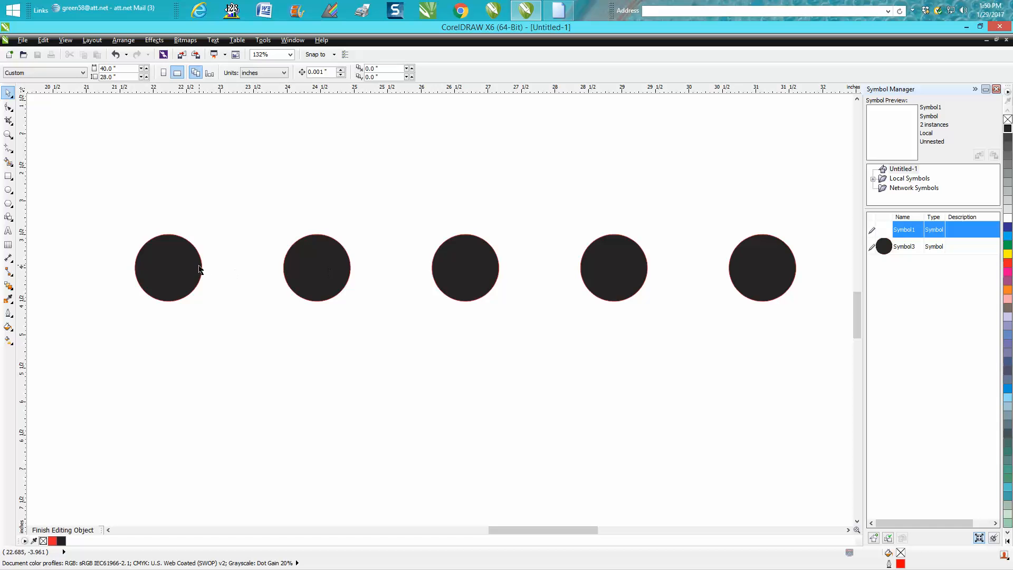
Select the first circle copy and enter Symbol3's contents for editing.
click(168, 268)
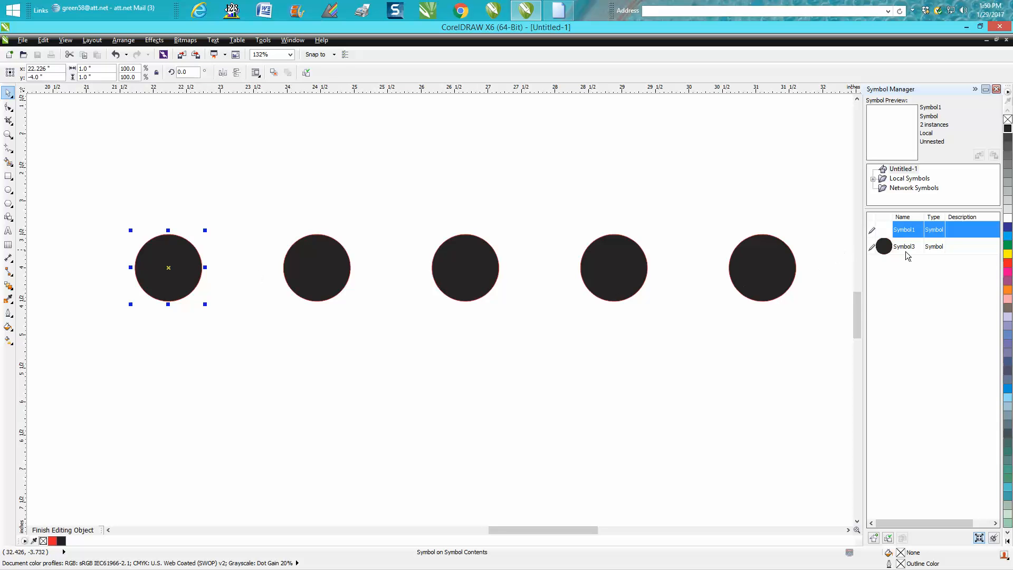
click(904, 247)
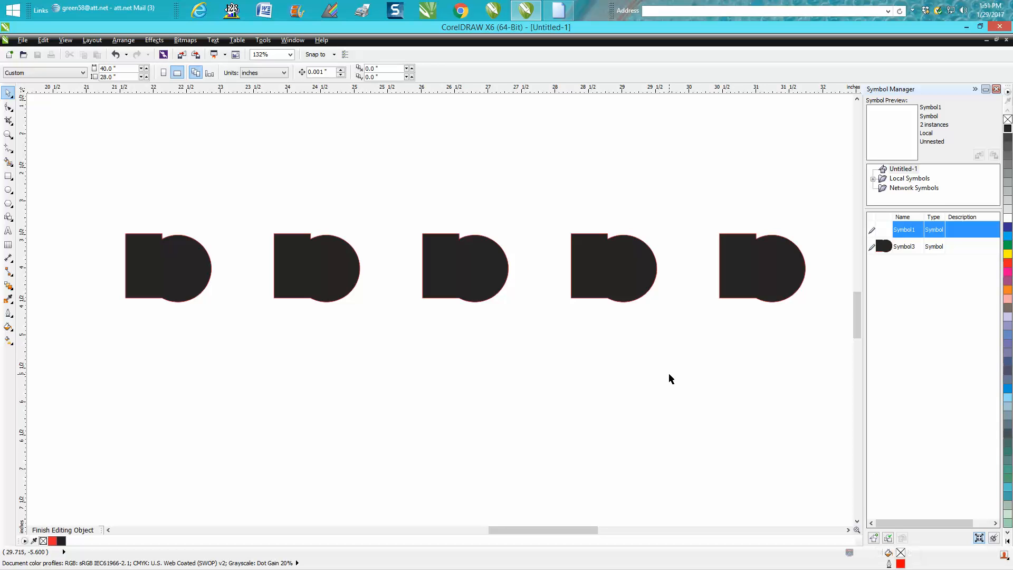
mouse_move(292, 40)
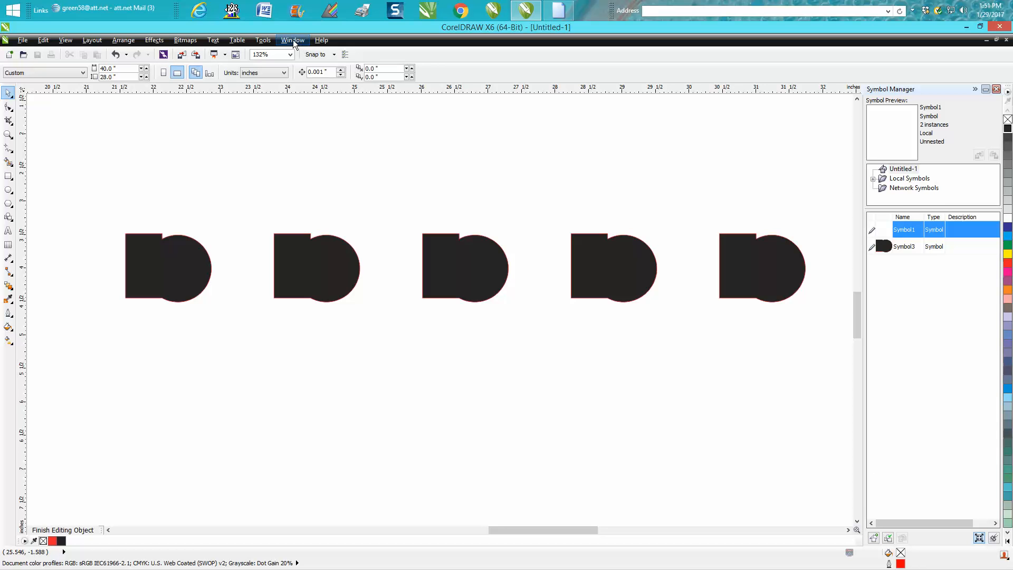
click(293, 40)
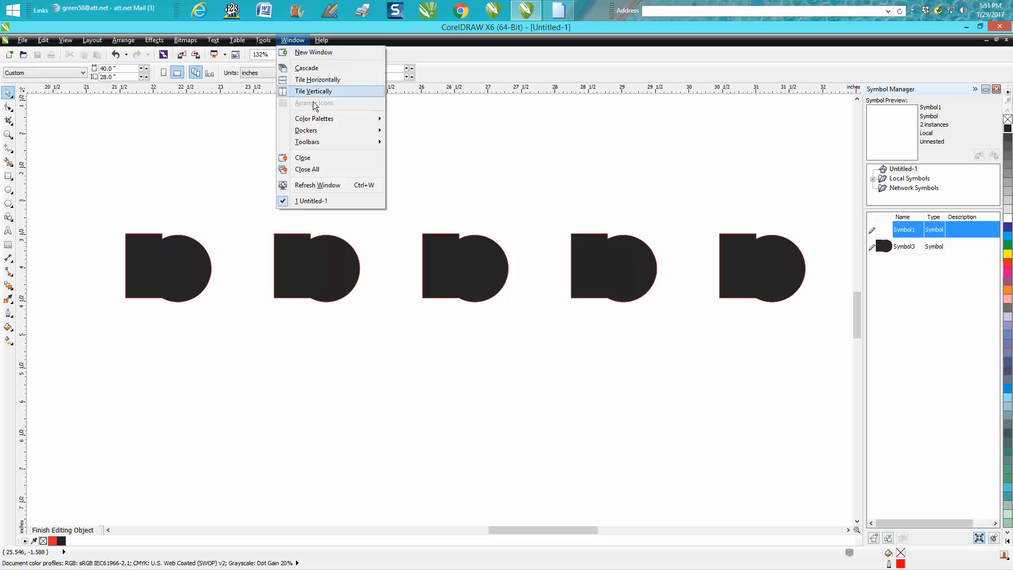
mouse_move(306, 129)
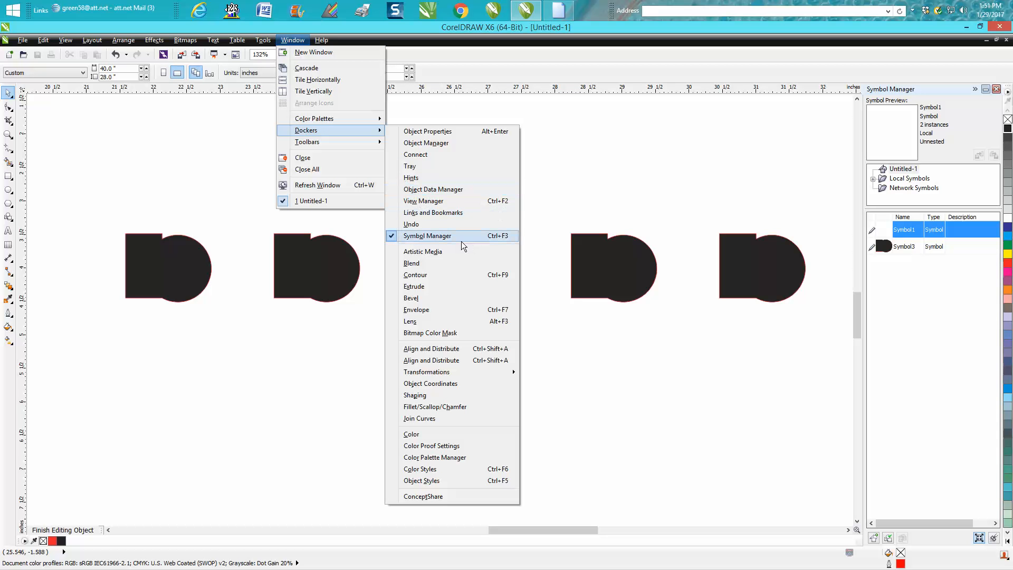
mouse_move(461, 241)
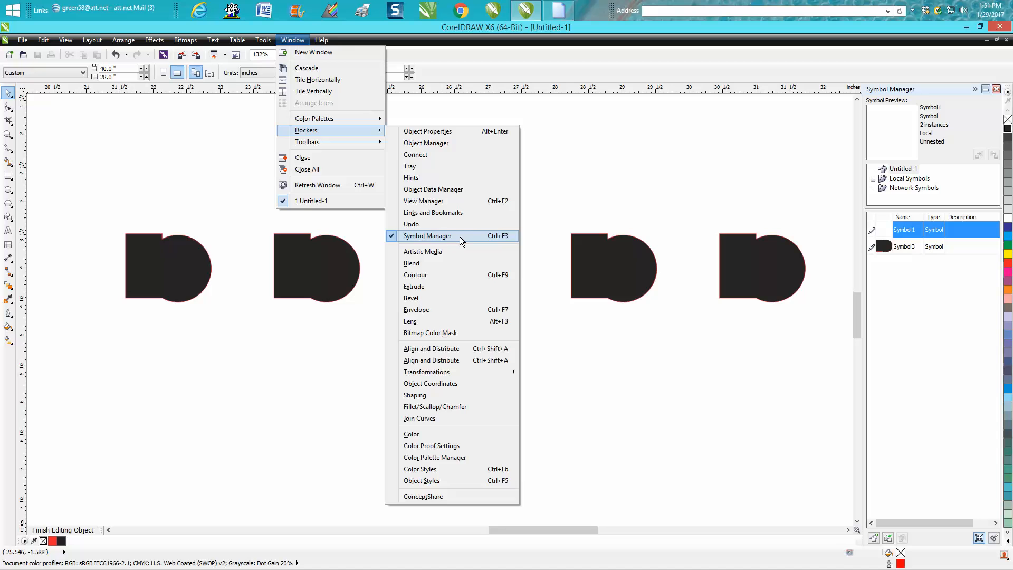
click(427, 236)
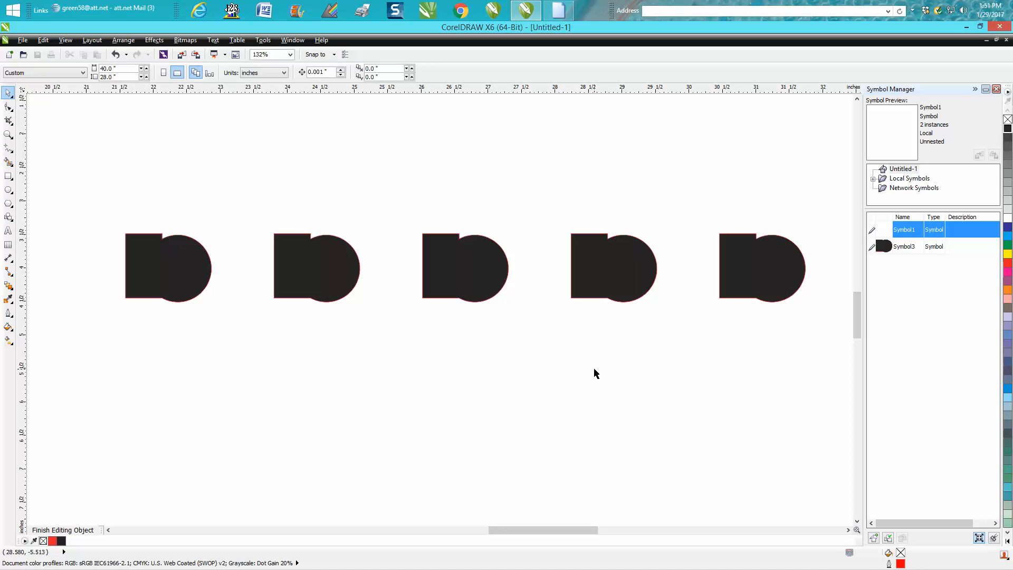